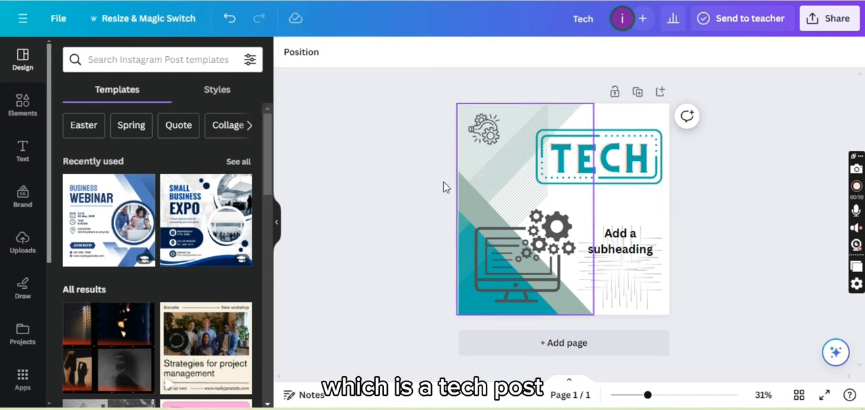
# Step: Add a blank second page after the Tech-themed post
pyautogui.click(619, 241)
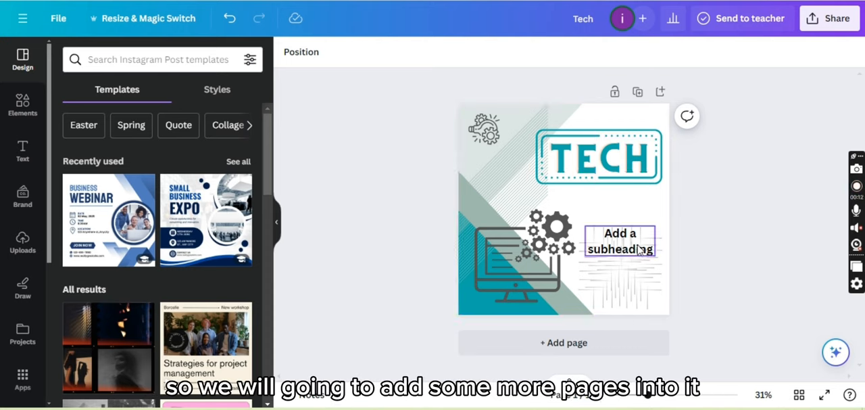
pyautogui.click(692, 249)
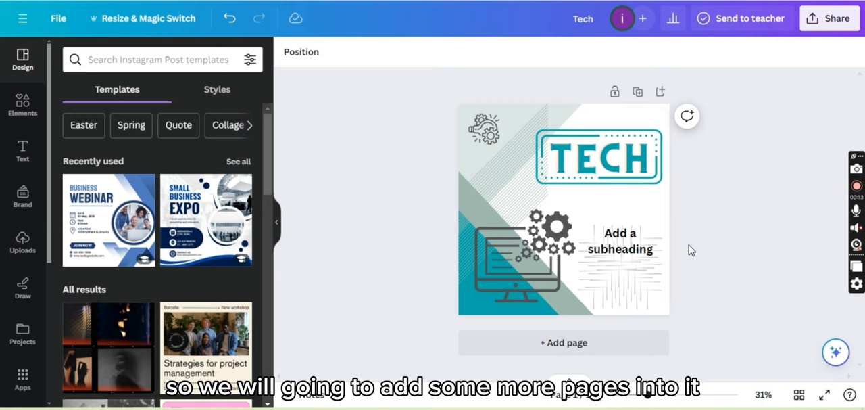
pyautogui.click(565, 342)
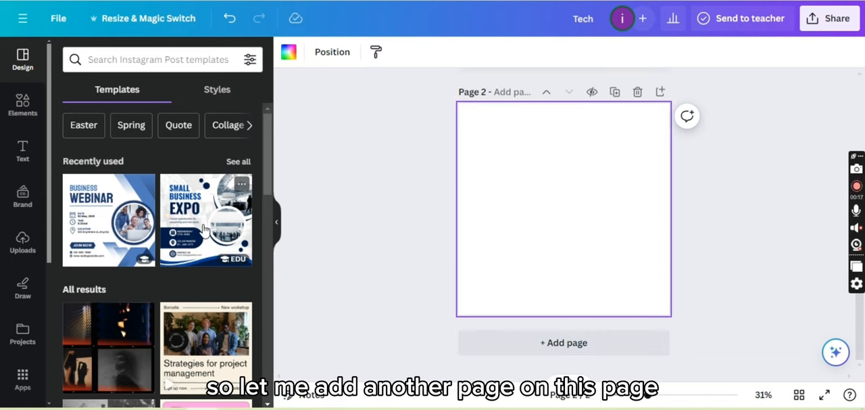
# Step: Fill page 2 with the navy Small Business Expo template and page 3 with the purple one
pyautogui.click(206, 219)
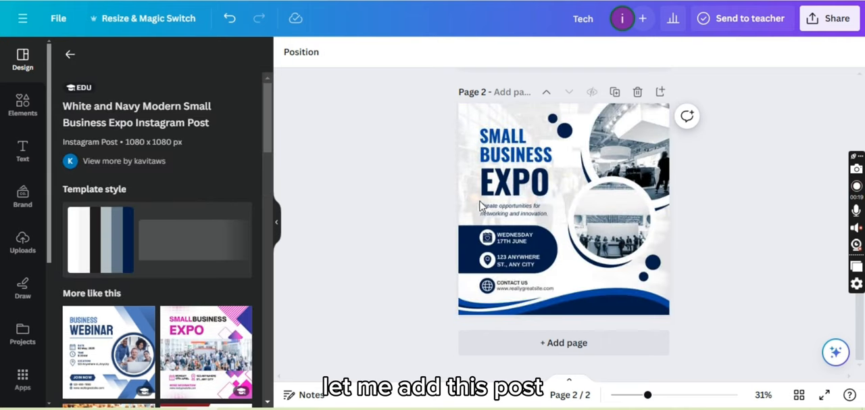
pyautogui.click(564, 342)
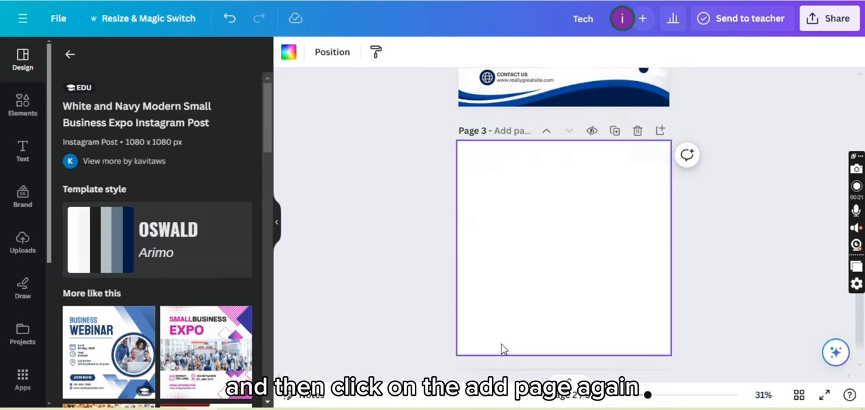
pyautogui.click(206, 351)
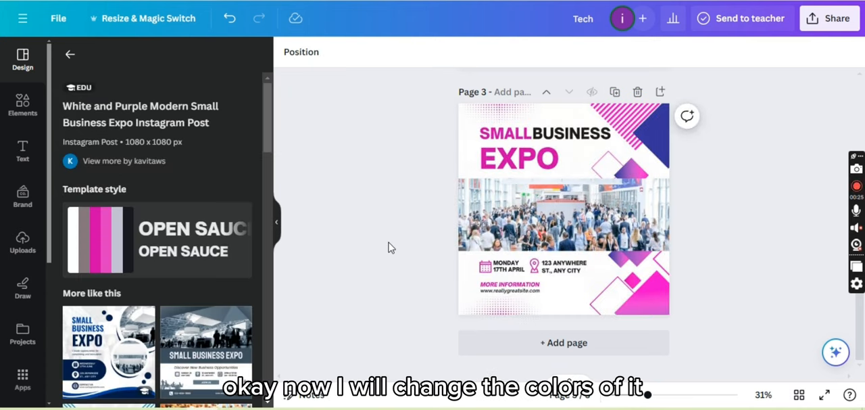
# Step: Apply the template style to page 3 and shuffle its colours twice
pyautogui.click(564, 214)
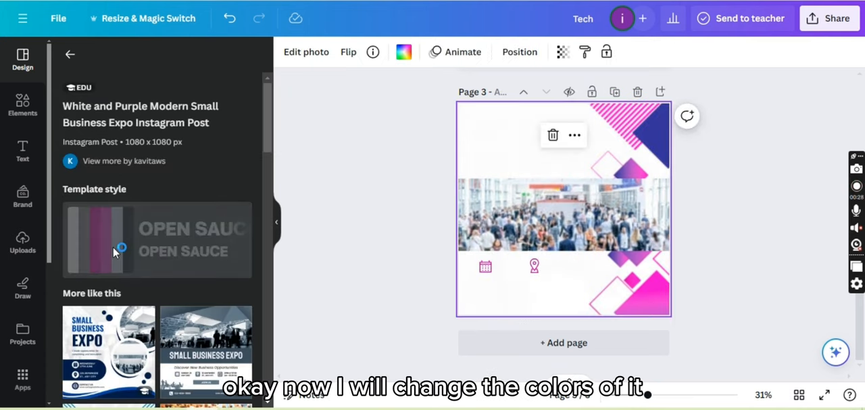
pyautogui.click(115, 250)
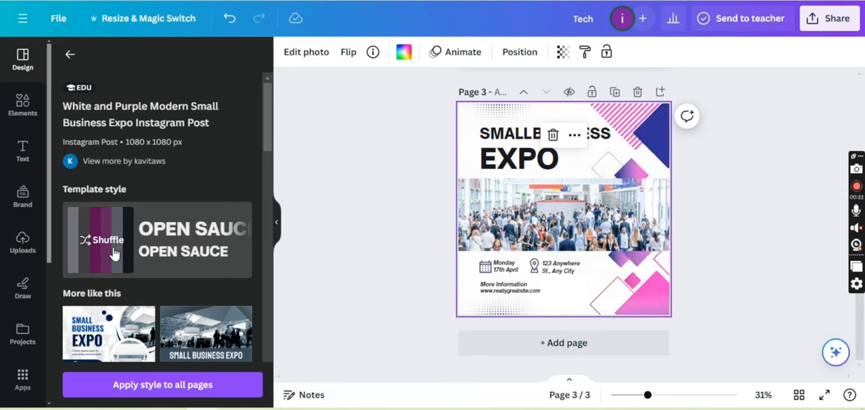
pyautogui.click(108, 239)
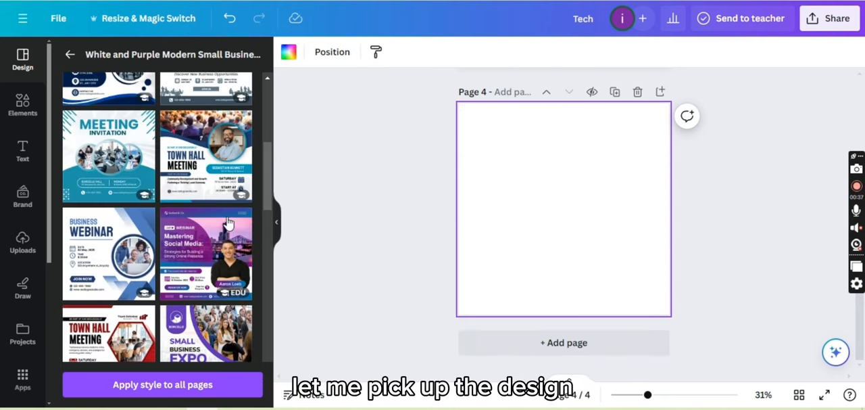
# Step: Fill page 4 with the purple Mastering Social Media webinar template and shuffle its colours
pyautogui.click(206, 255)
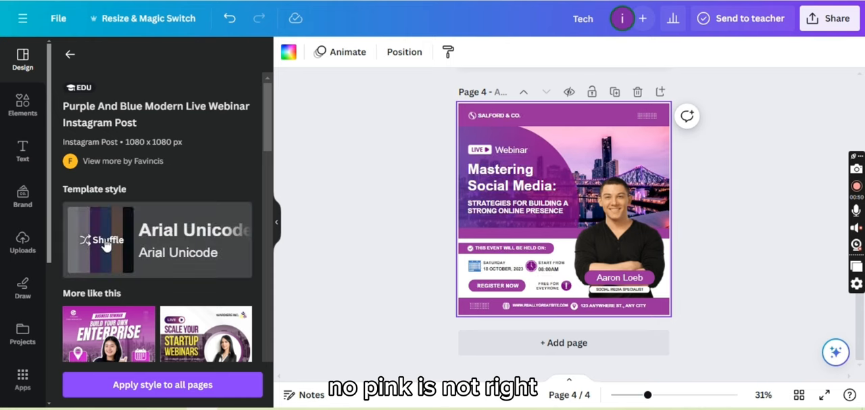
pyautogui.click(101, 240)
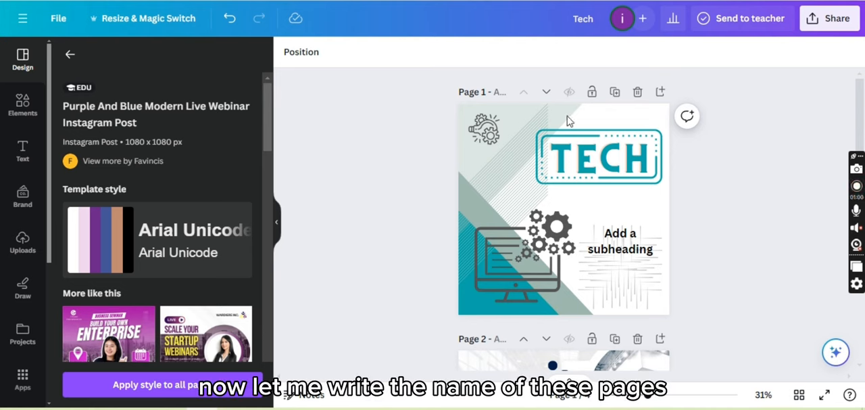
# Step: Give the four pages the numeric titles 1, 2, 3 and 4 in order
pyautogui.click(495, 92)
pyautogui.write('1')
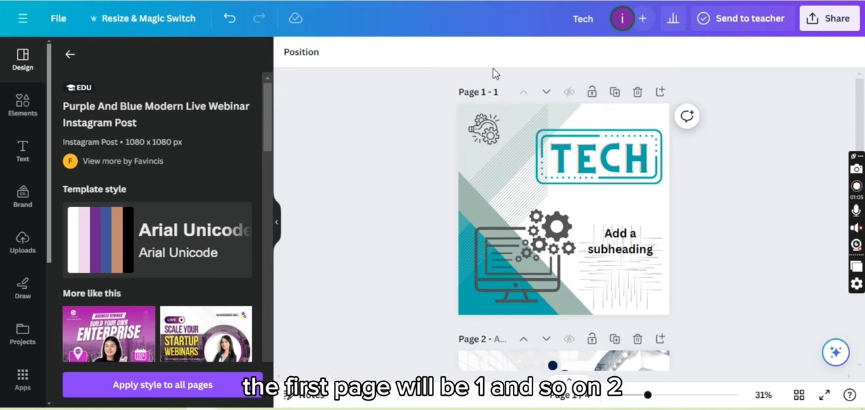
pyautogui.scroll(-3)
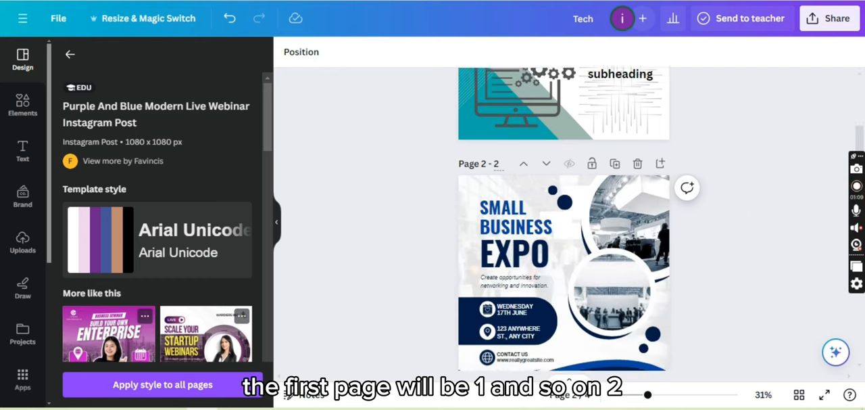
pyautogui.scroll(-3)
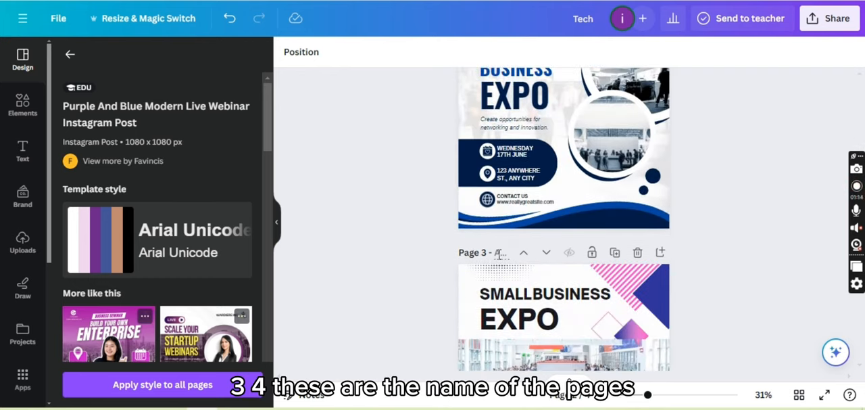
pyautogui.scroll(-3)
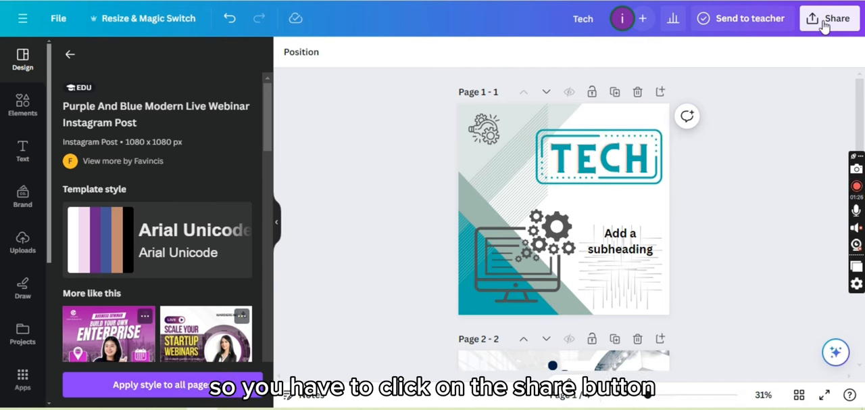
# Step: Set the download to PDF Standard with all four pages included
pyautogui.click(834, 18)
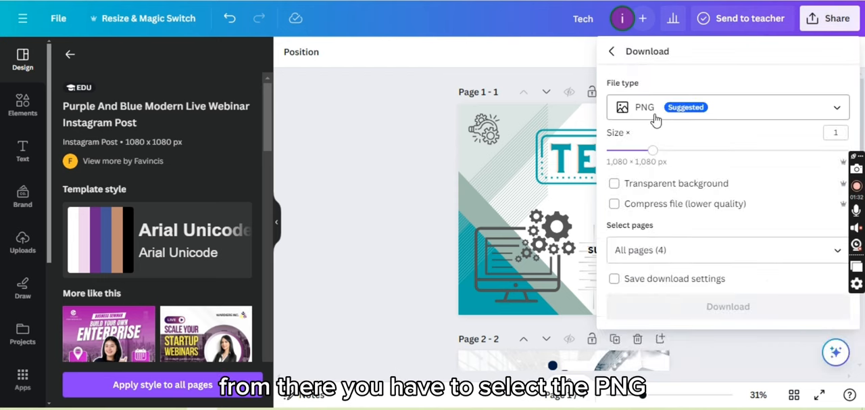
pyautogui.click(836, 107)
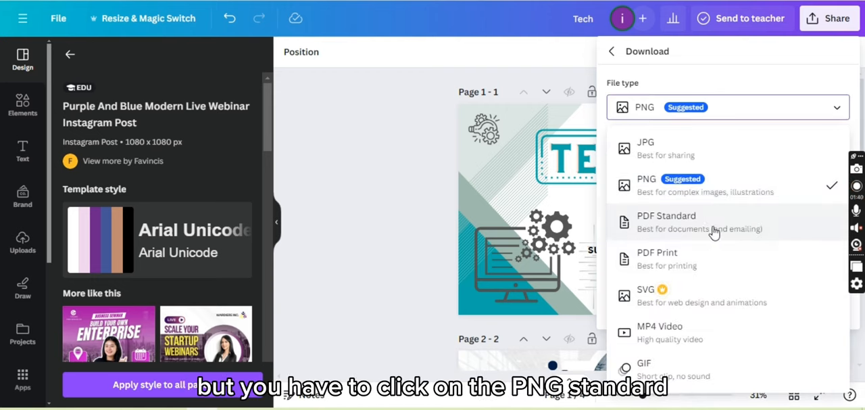
pyautogui.click(666, 219)
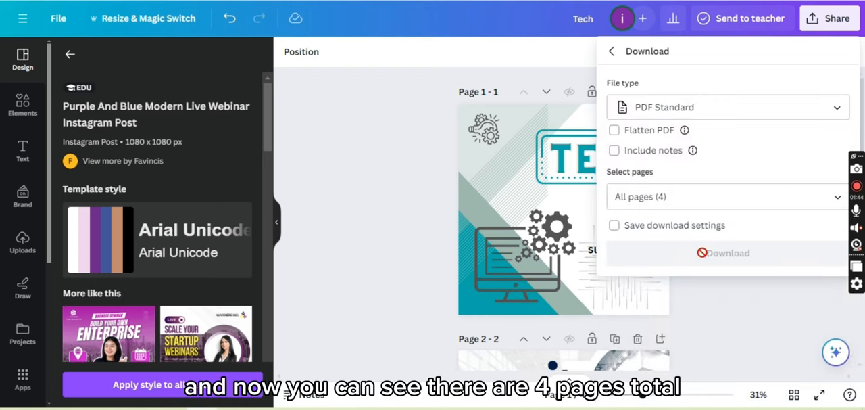
pyautogui.click(727, 197)
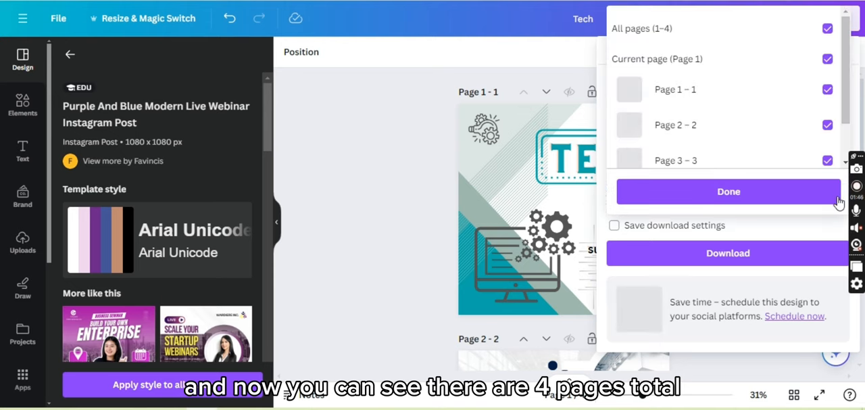
pyautogui.click(727, 192)
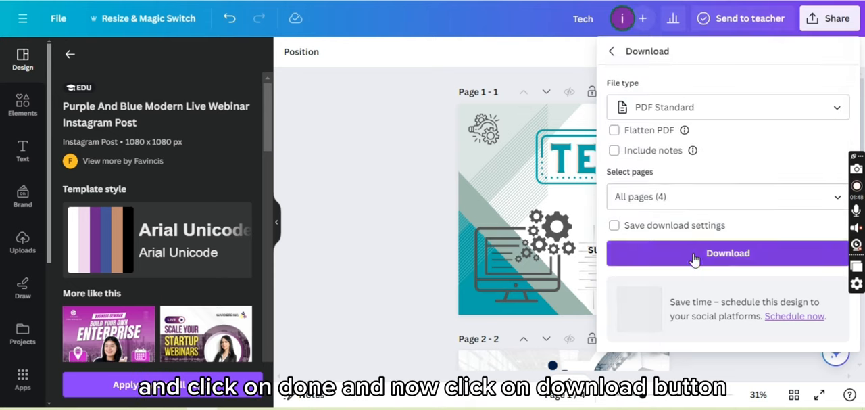
# Step: Download the design as Tech.pdf and view the finished file
pyautogui.click(727, 253)
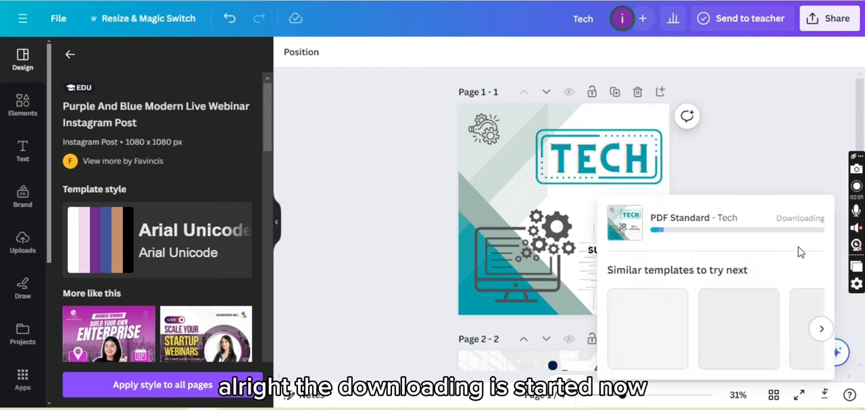
pyautogui.moveTo(781, 120)
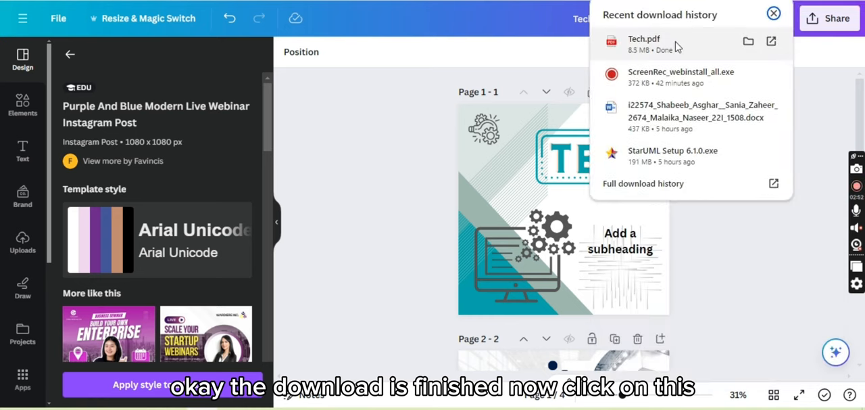
pyautogui.click(642, 38)
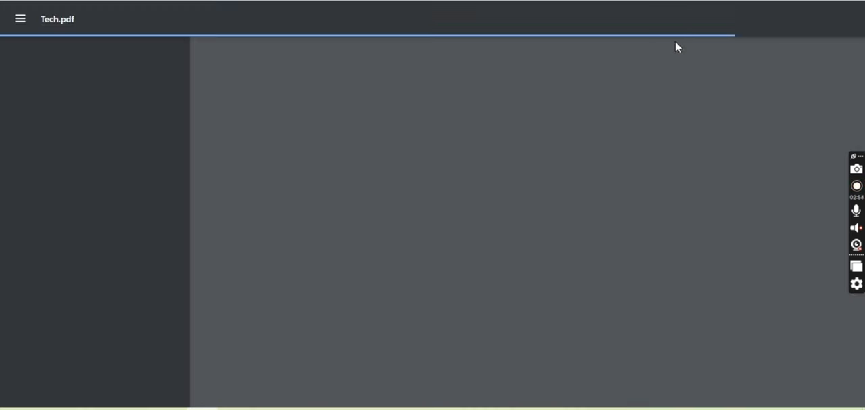